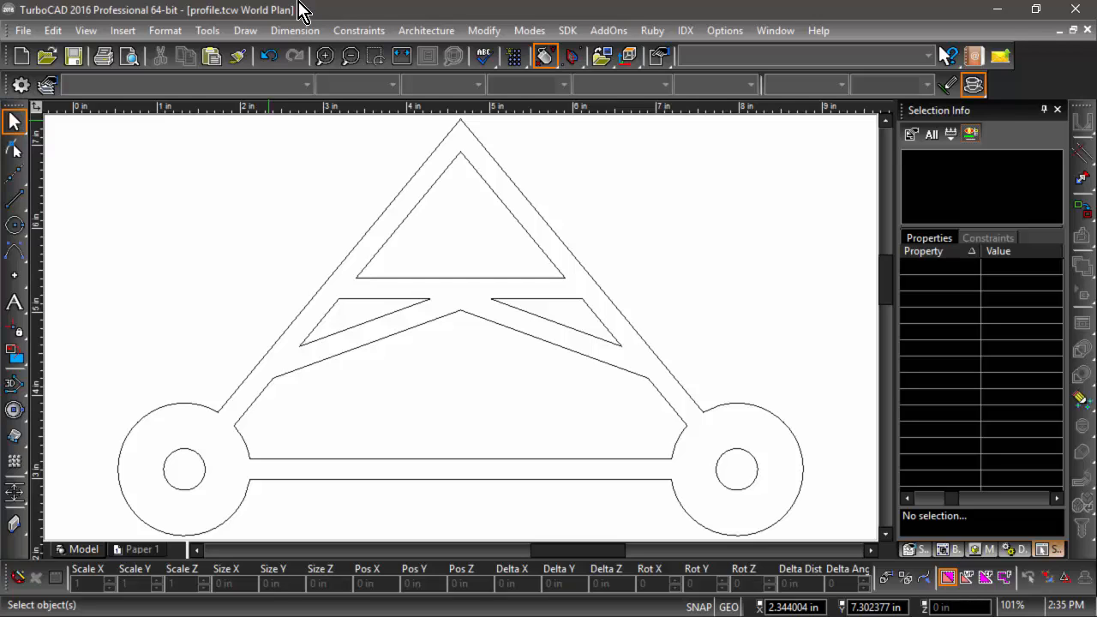
pyautogui.moveTo(475, 291)
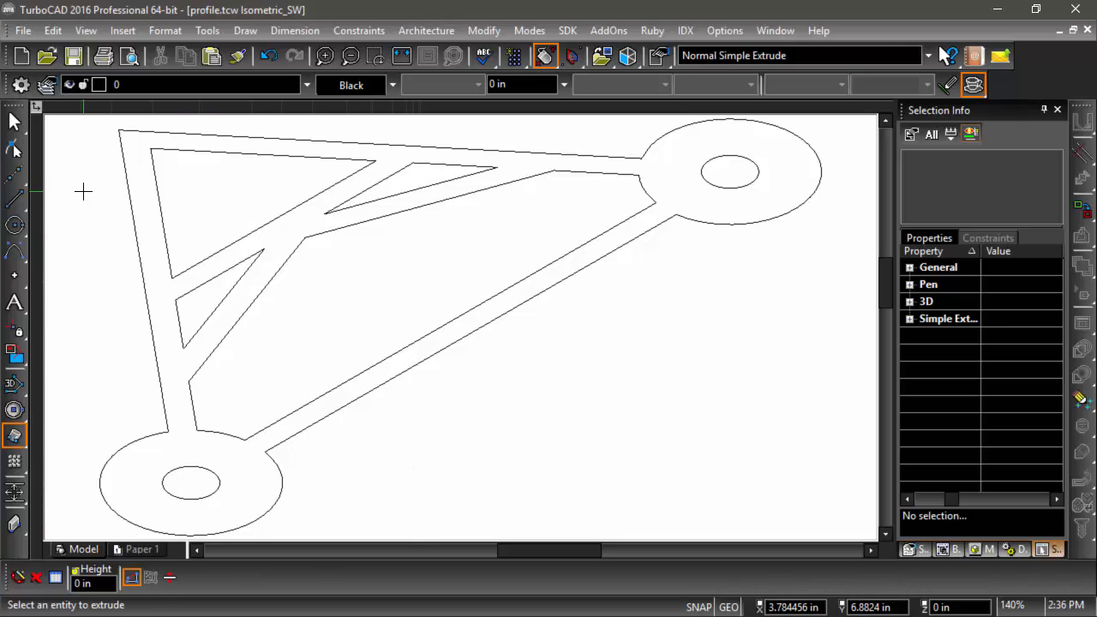
pyautogui.moveTo(159, 368)
pyautogui.write('2')
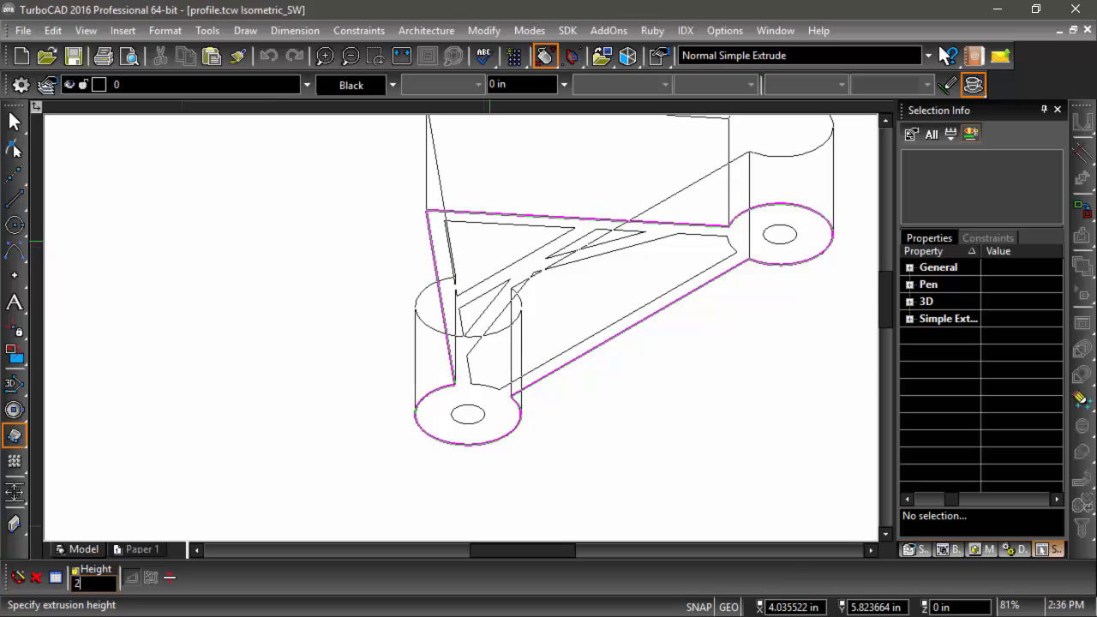
# Step: Finish extruding the bracket profile at a height of 2 inches
pyautogui.rightClick(484, 172)
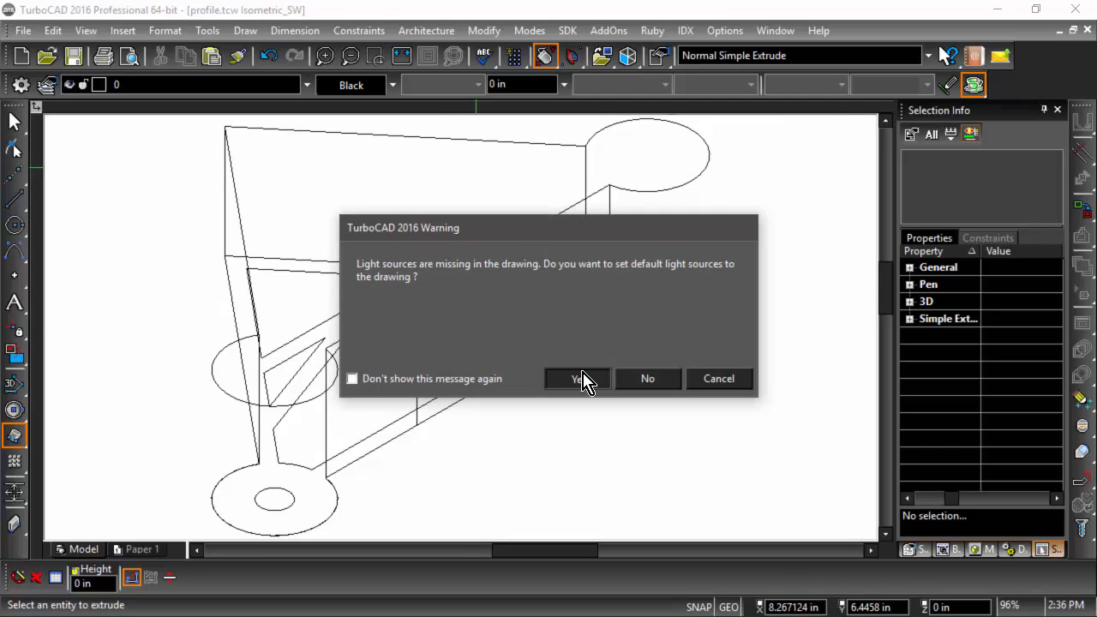
# Step: Accept the warning to add default light sources to the drawing
pyautogui.click(578, 378)
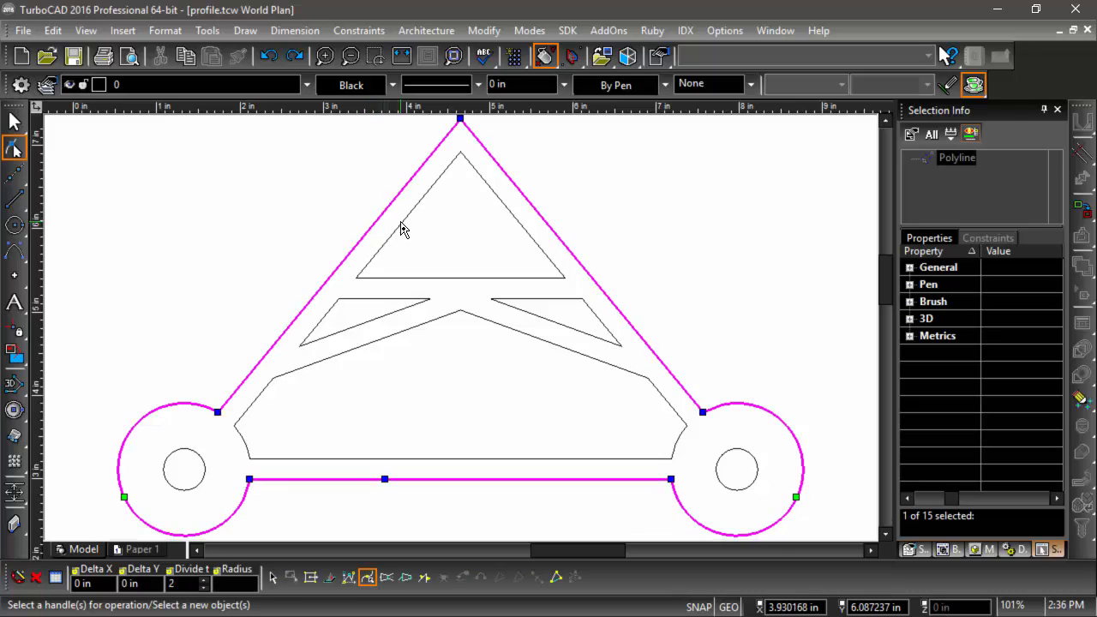
# Step: Close the open outer boundary polyline using the node-editing Close command
pyautogui.rightClick(404, 229)
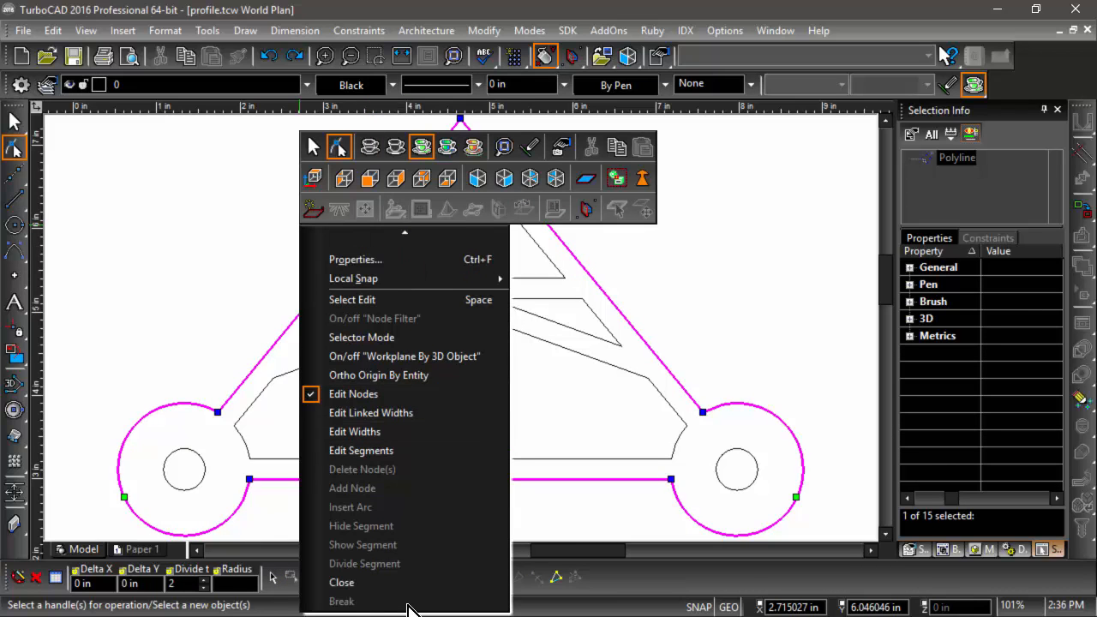
pyautogui.moveTo(341, 583)
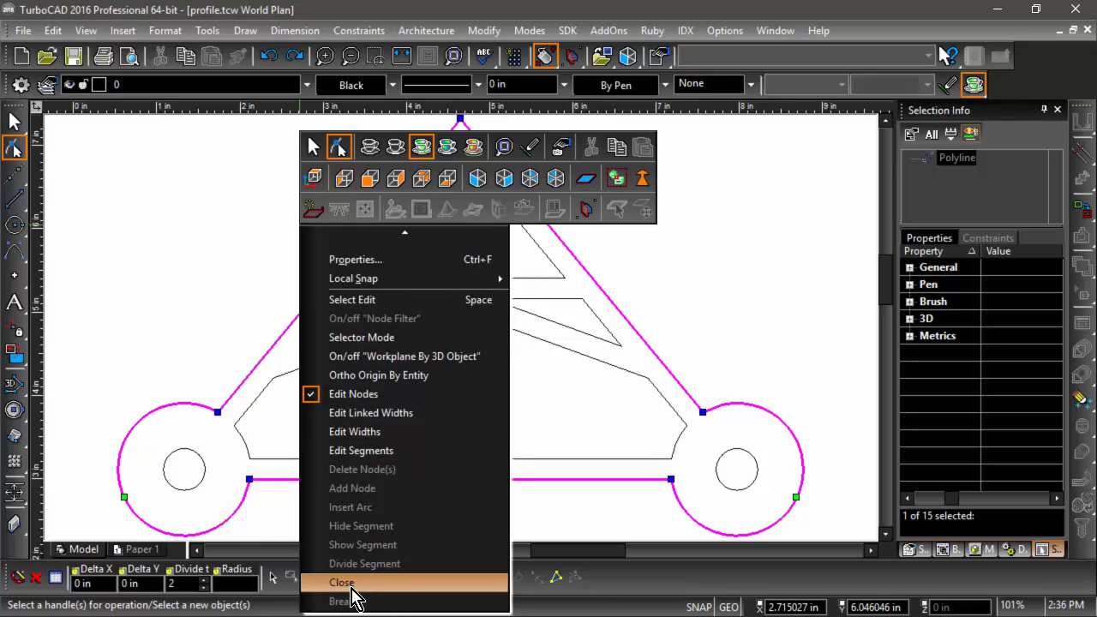
pyautogui.click(341, 581)
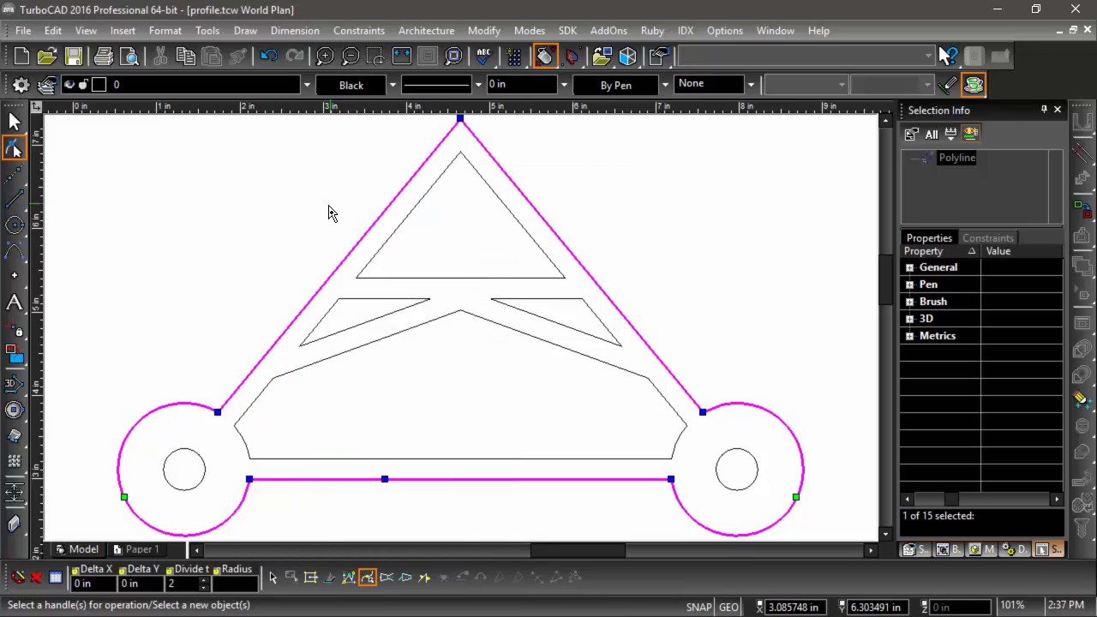
pyautogui.rightClick(332, 212)
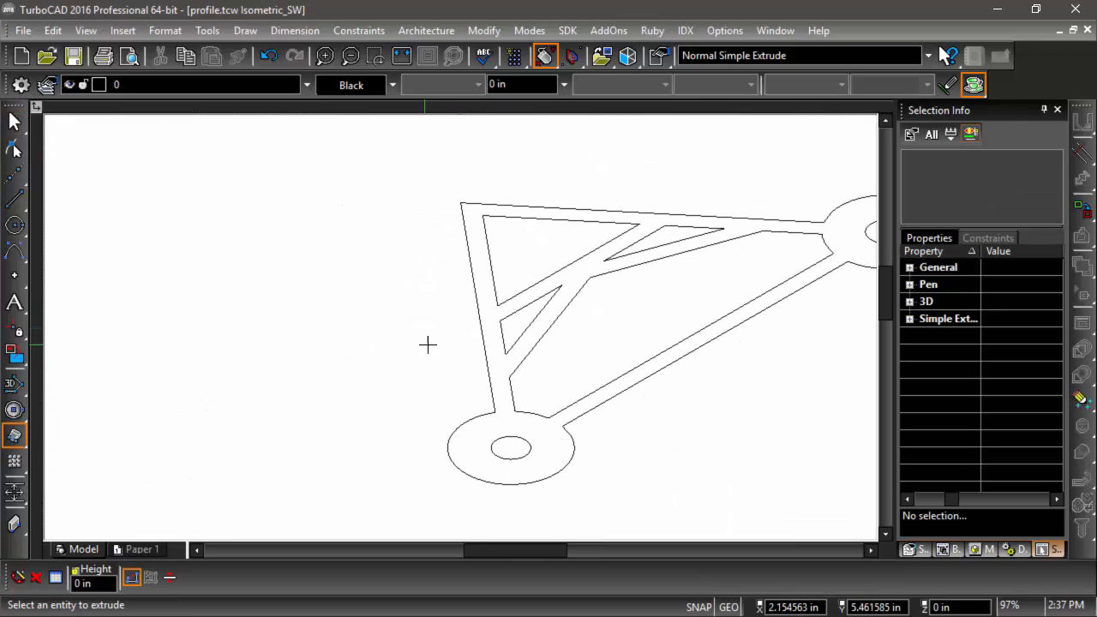
# Step: Extrude the closed bracket outline into a shaded solid with two bosses
pyautogui.click(499, 291)
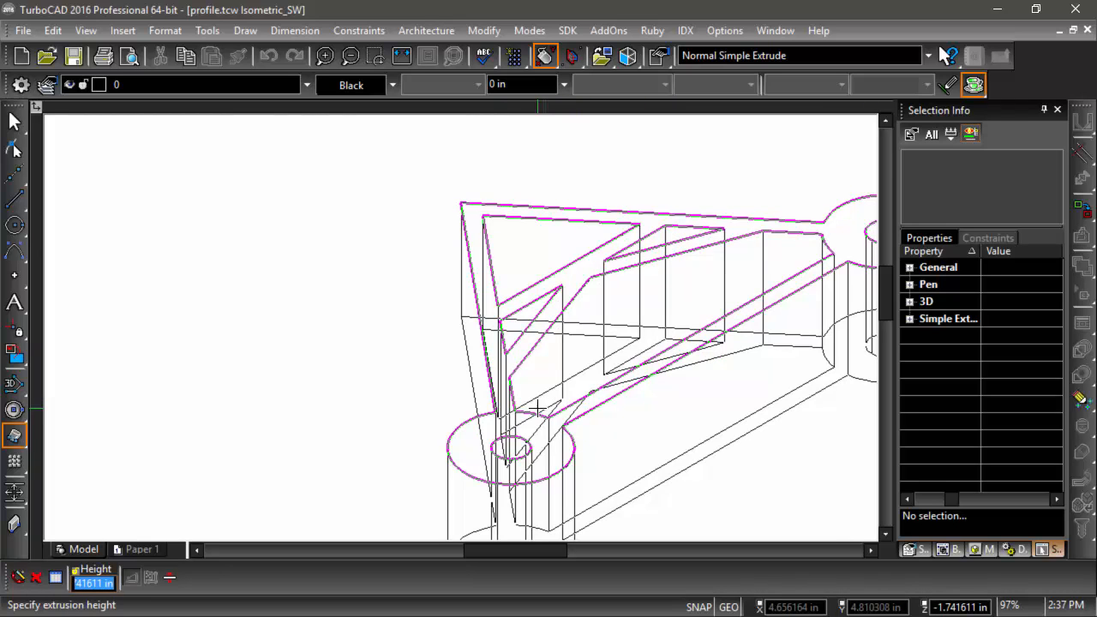
pyautogui.press('Enter')
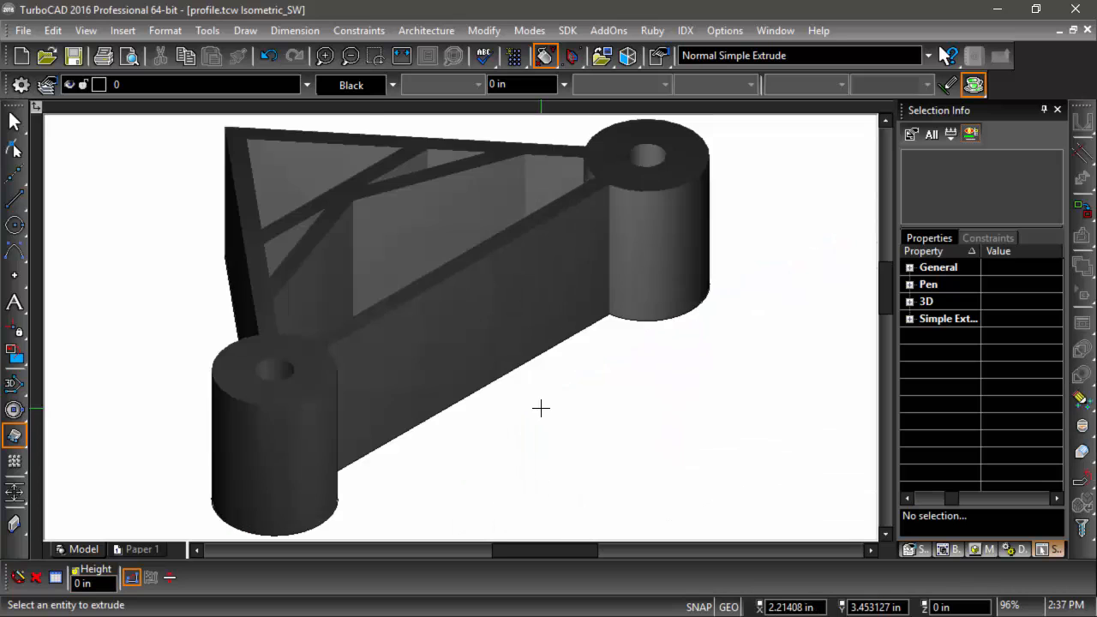